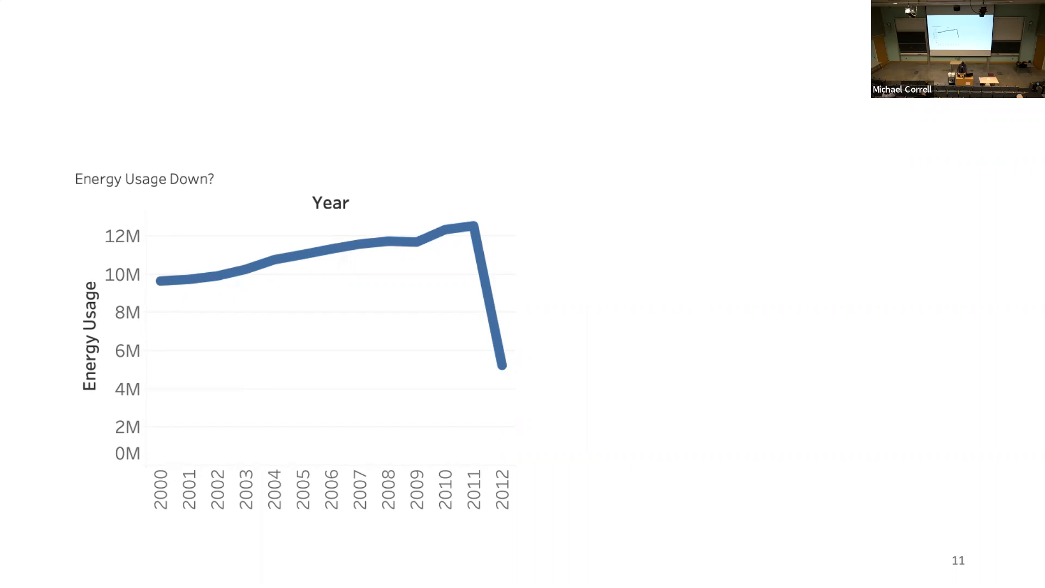
{"action": "key", "text": "right"}
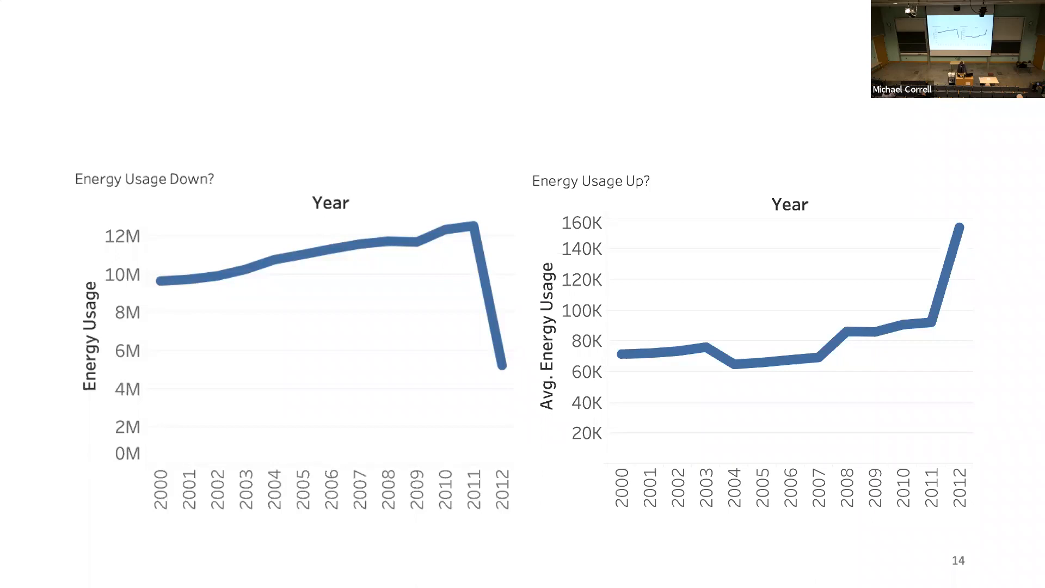
{"action": "key", "text": "Right"}
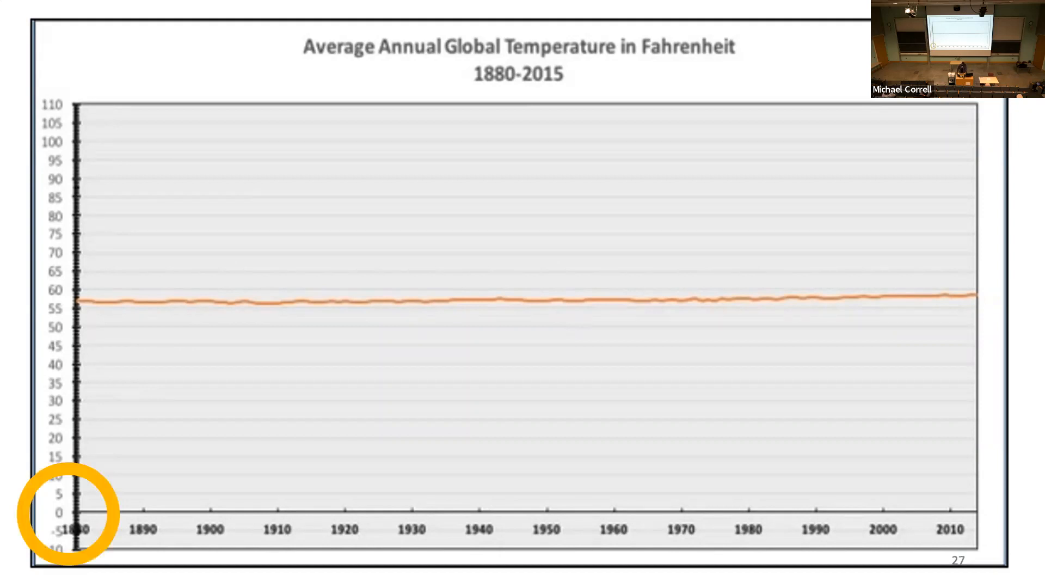
{"action": "key", "text": "Right"}
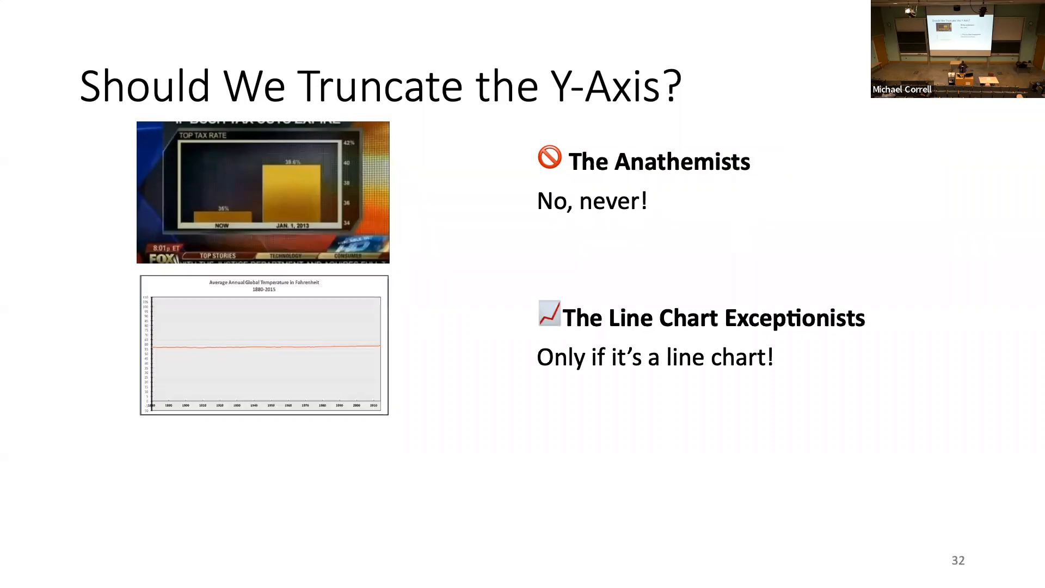
{"action": "key", "text": "right"}
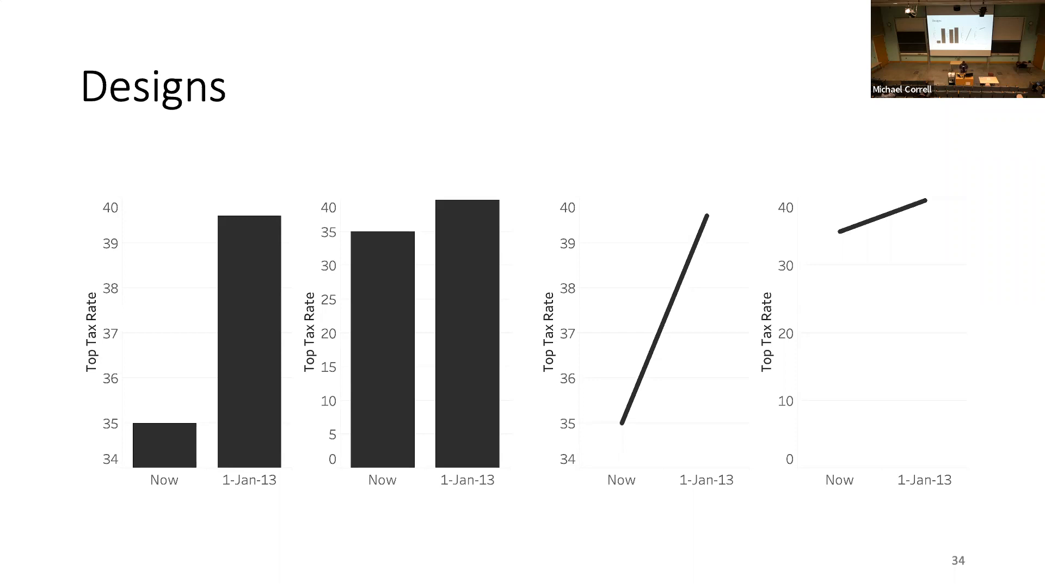
{"action": "key", "text": "right"}
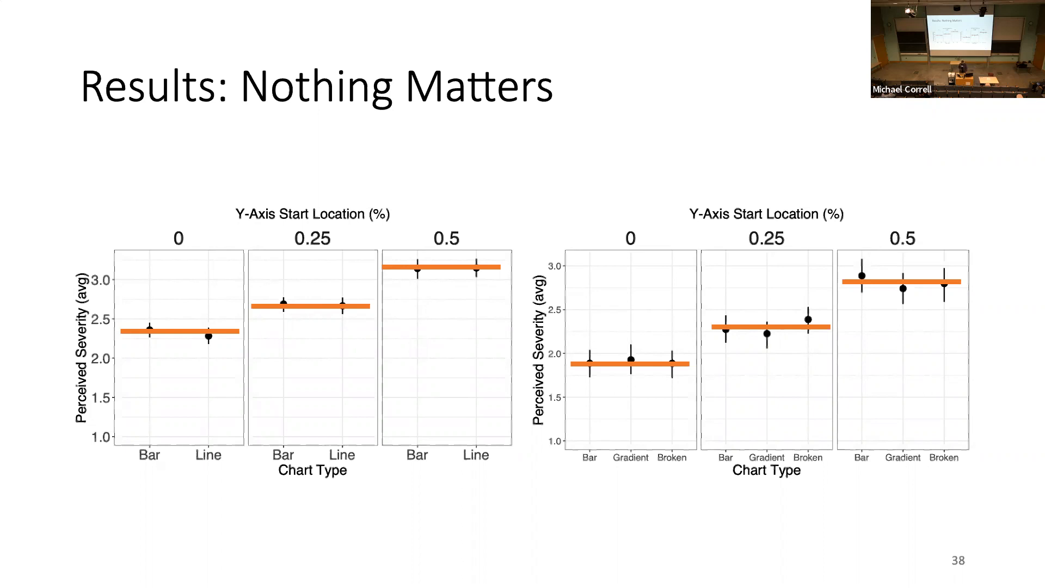
{"action": "key", "text": "right"}
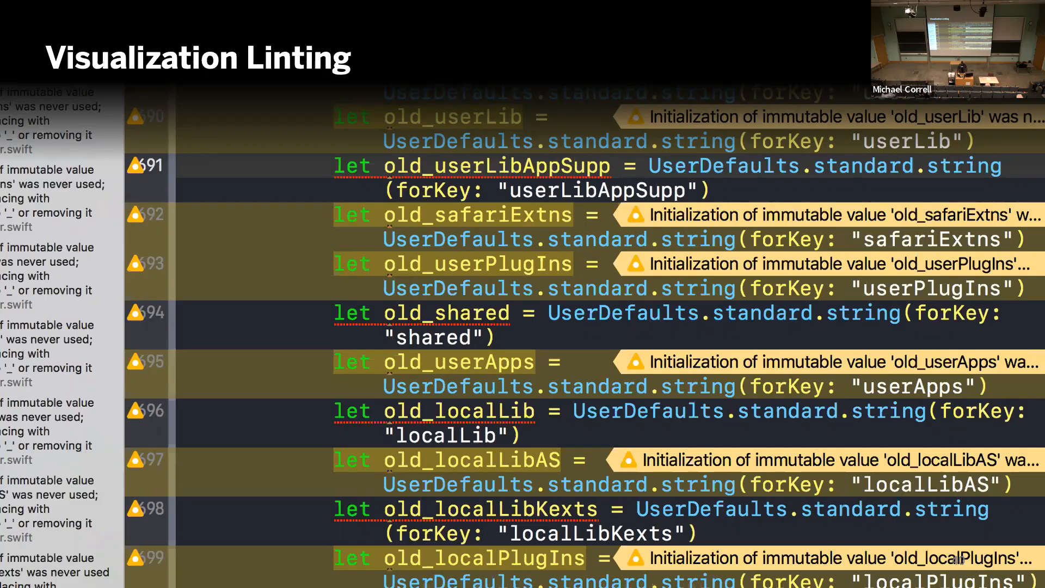
{"action": "key", "text": "Right"}
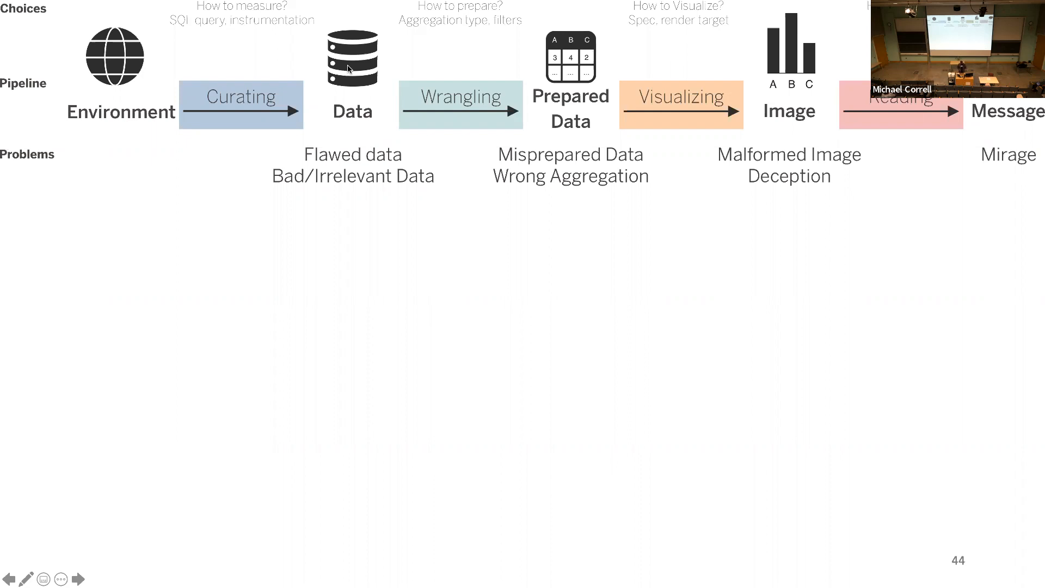
{"action": "key", "text": "Right"}
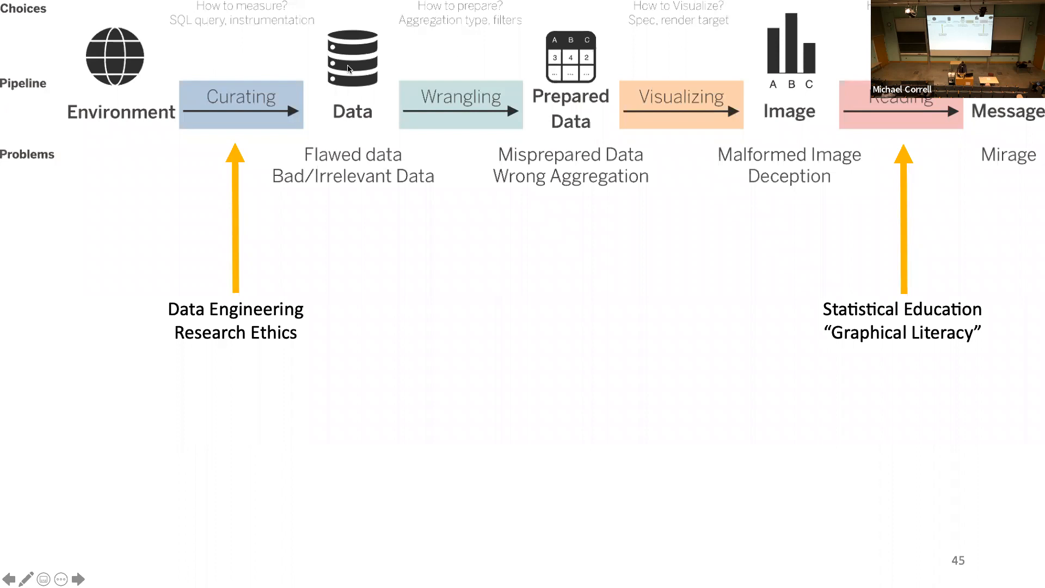
{"action": "key", "text": "Right"}
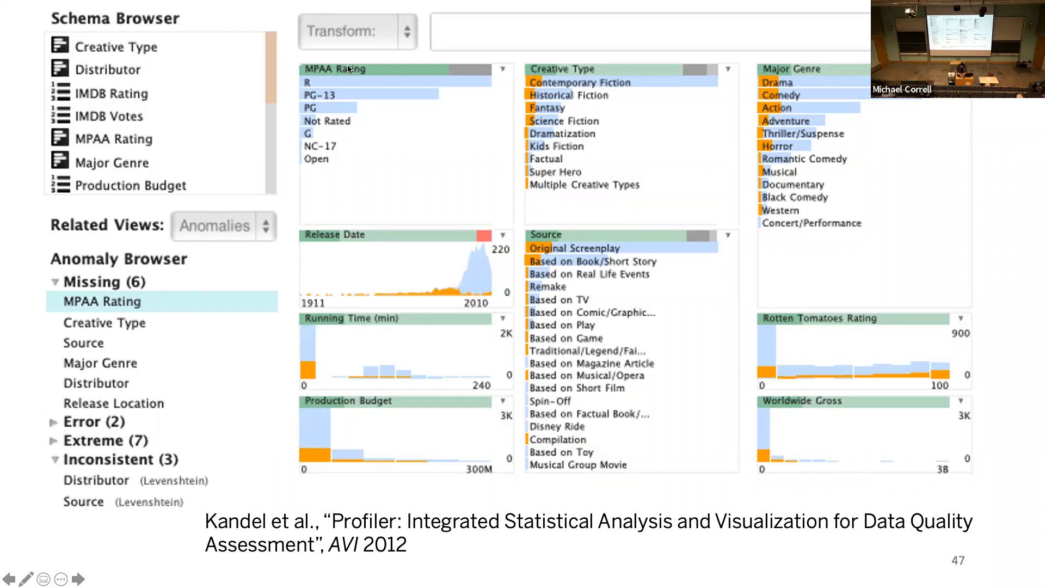
{"action": "key", "text": "right"}
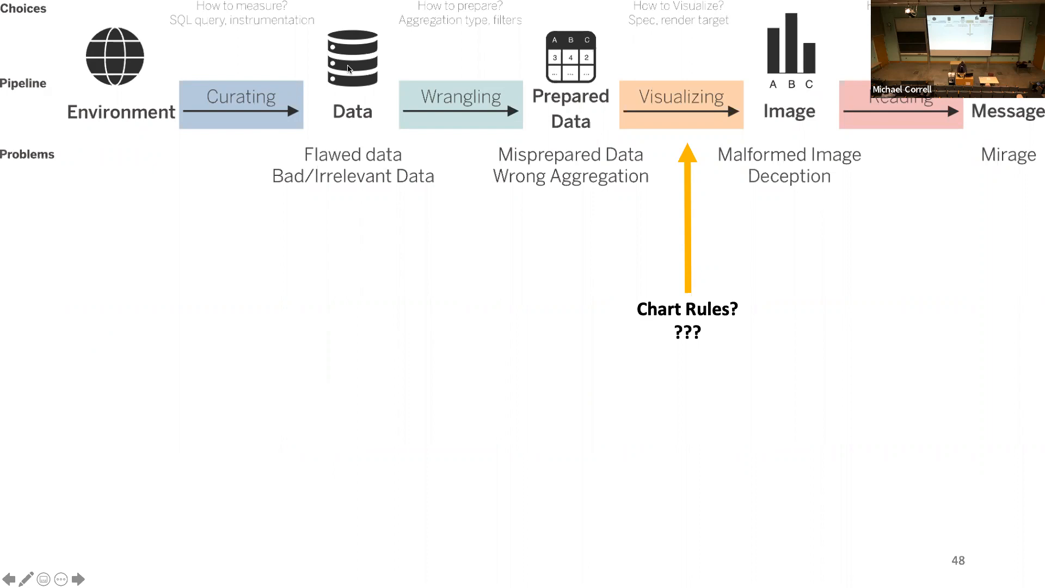
{"action": "key", "text": "Right"}
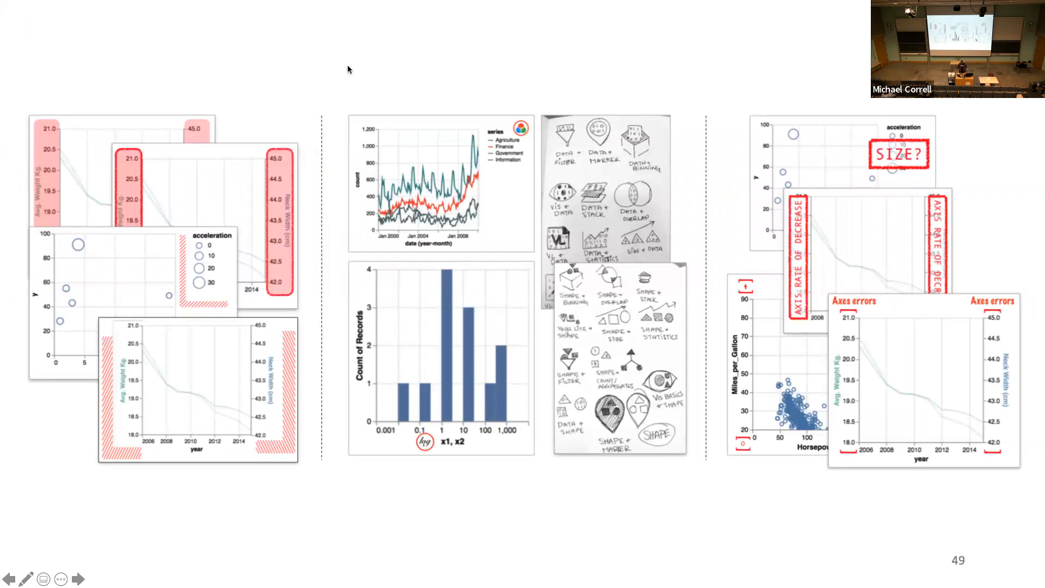
{"action": "left_click", "coordinate": [77, 578]}
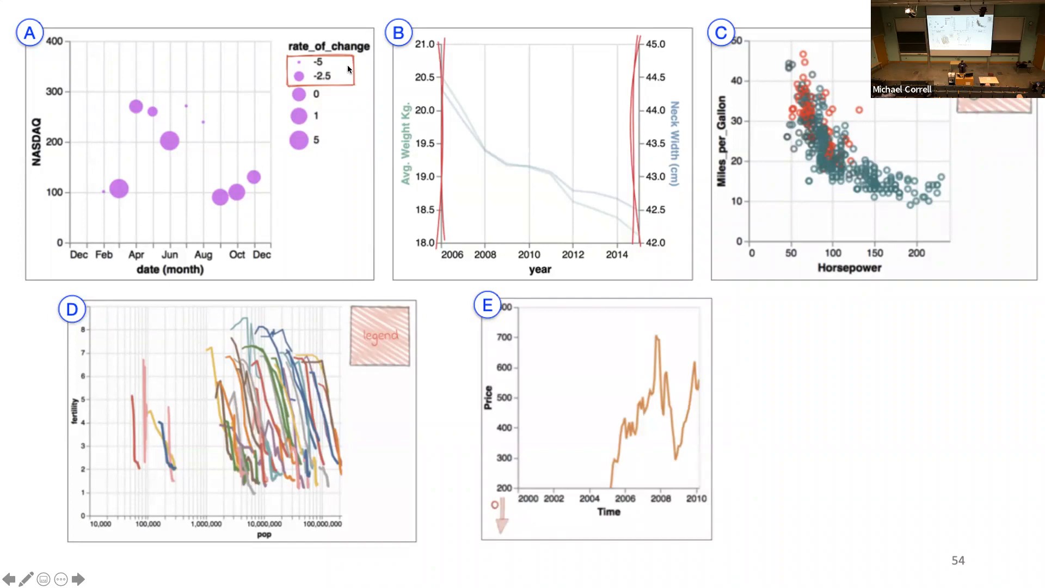
{"action": "key", "text": "Right"}
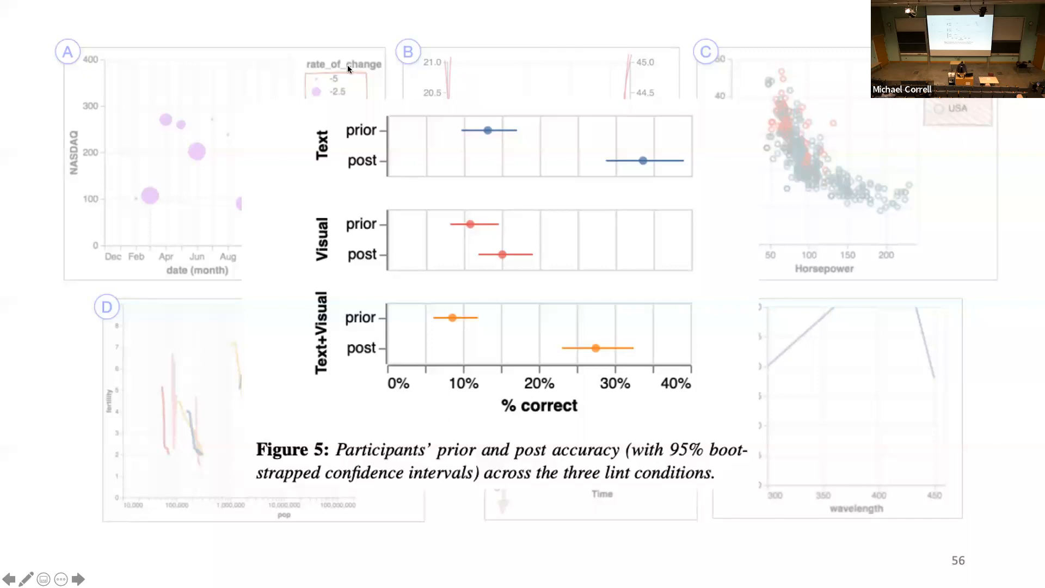
{"action": "left_click", "coordinate": [10, 578]}
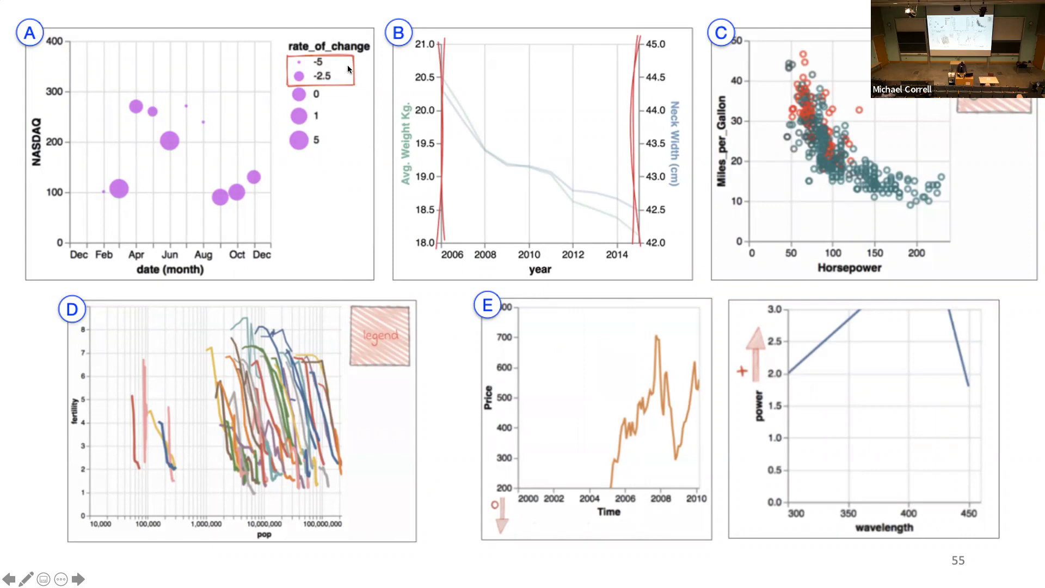
{"action": "key", "text": "right"}
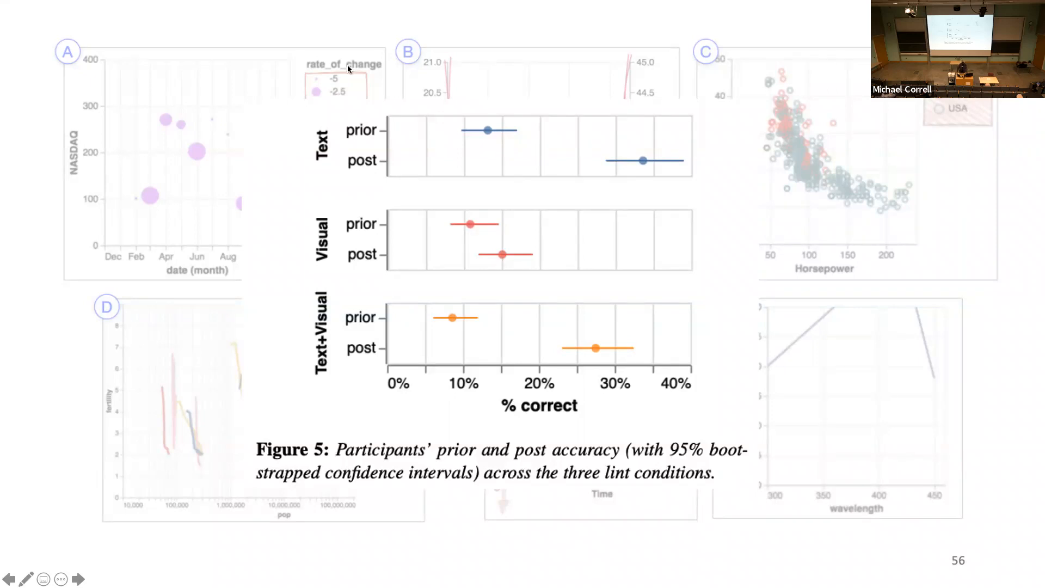
{"action": "key", "text": "right"}
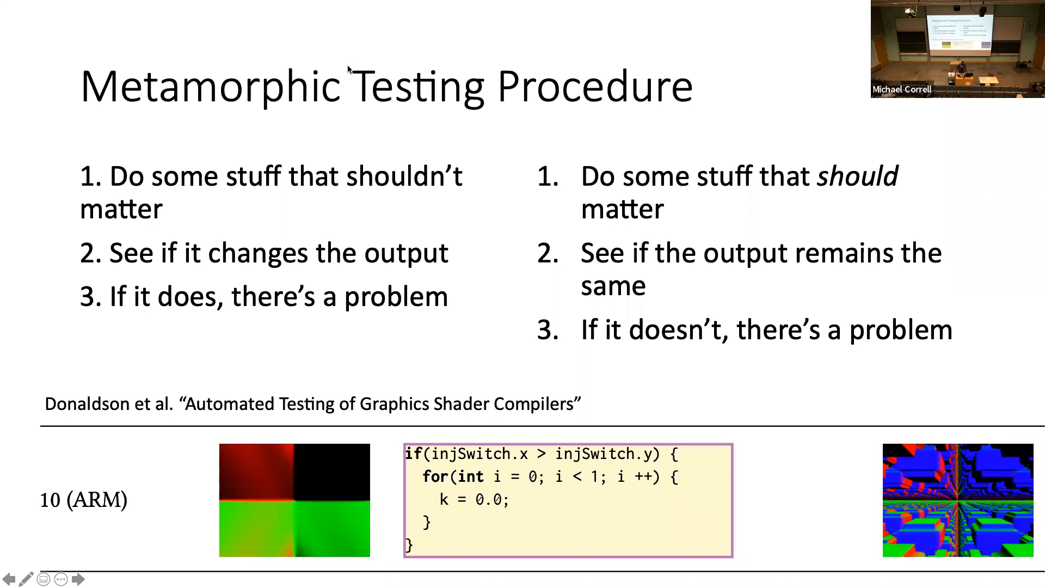
{"action": "left_click", "coordinate": [77, 578]}
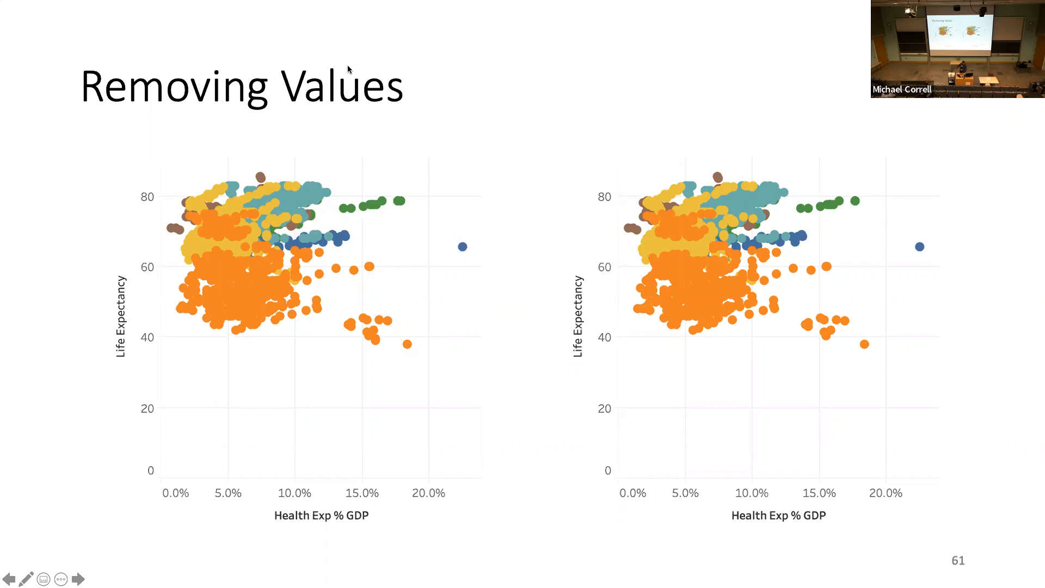
{"action": "left_click", "coordinate": [76, 578]}
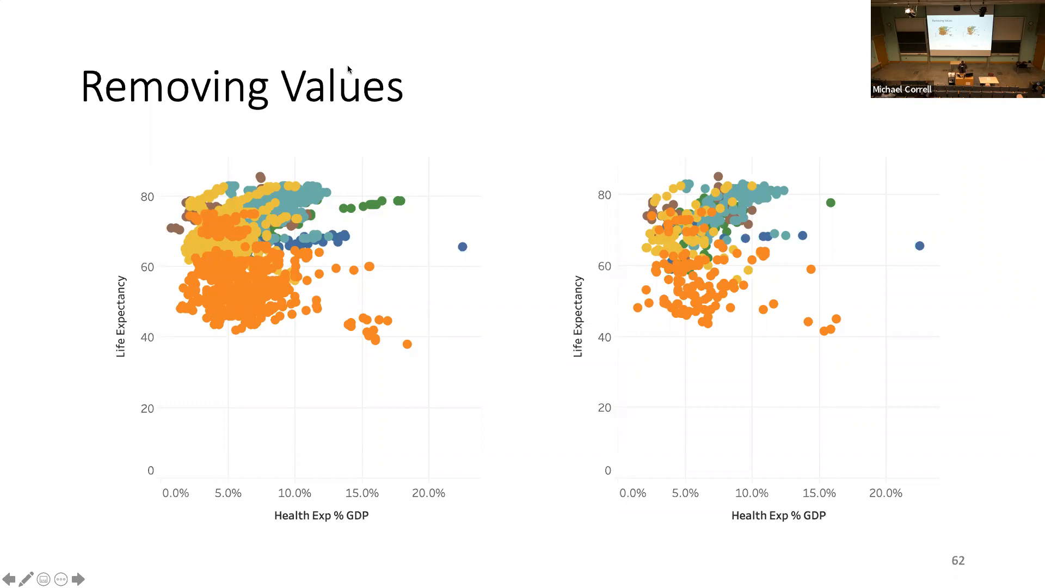
{"action": "left_click", "coordinate": [76, 578]}
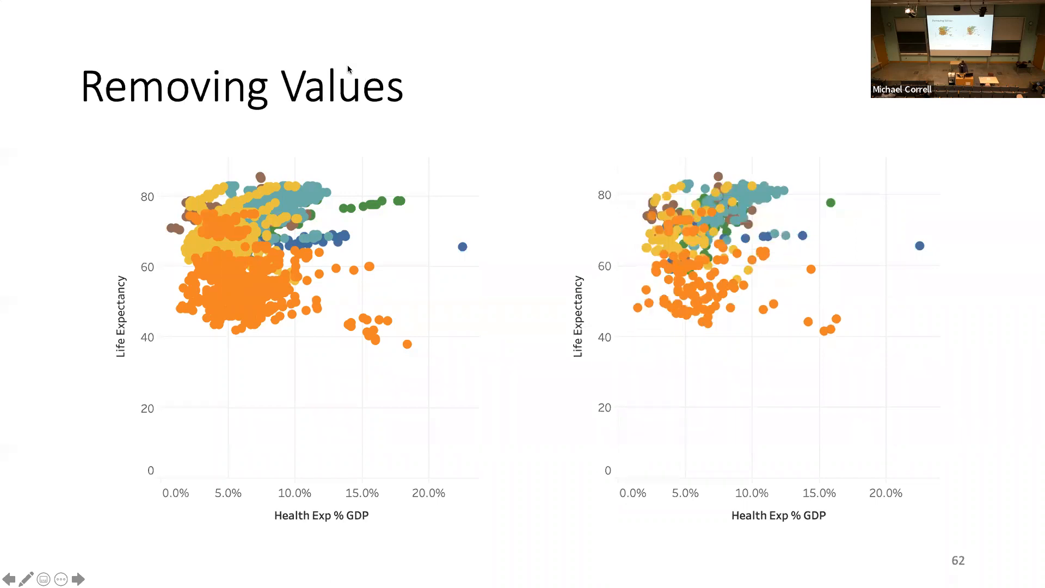
{"action": "left_click", "coordinate": [79, 578]}
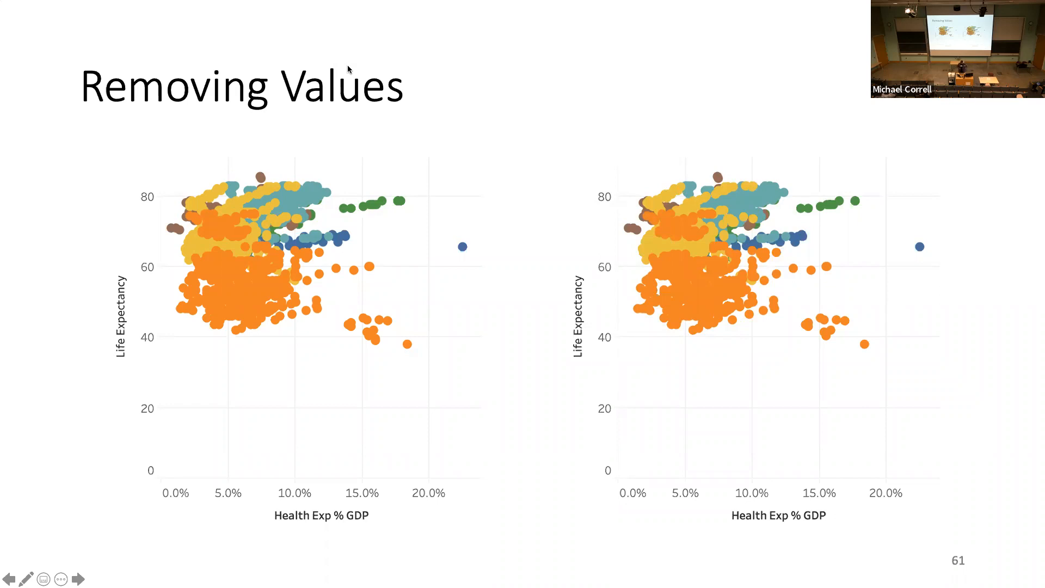
{"action": "left_click", "coordinate": [78, 577]}
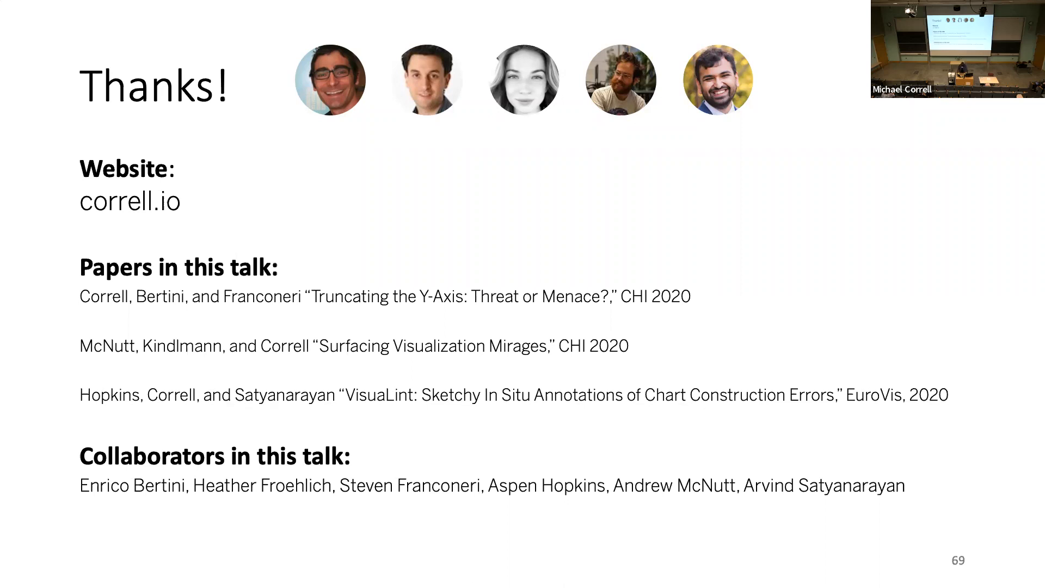
{"action": "key", "text": "Right"}
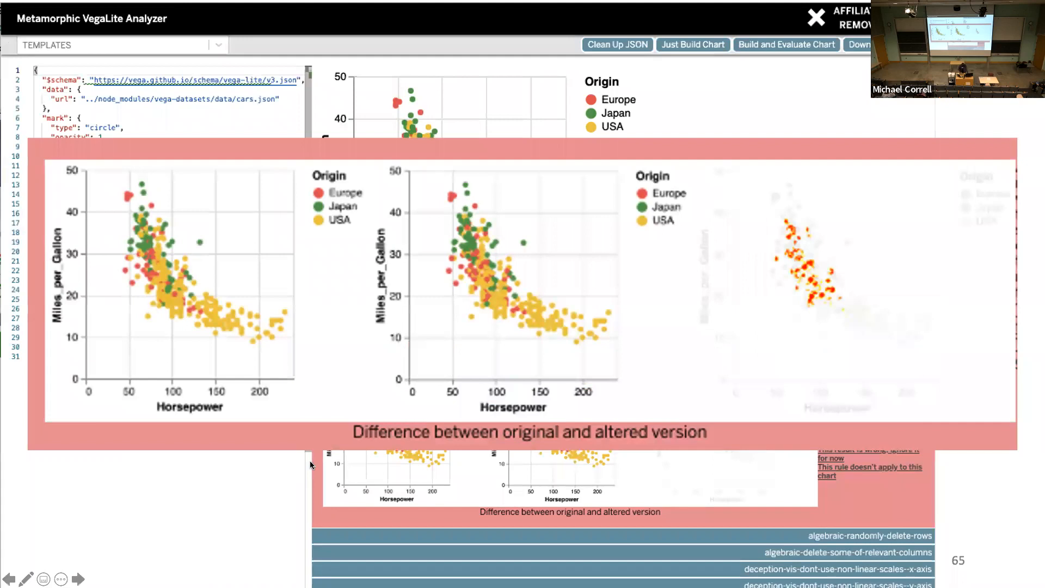
{"action": "mouse_move", "coordinate": [138, 521]}
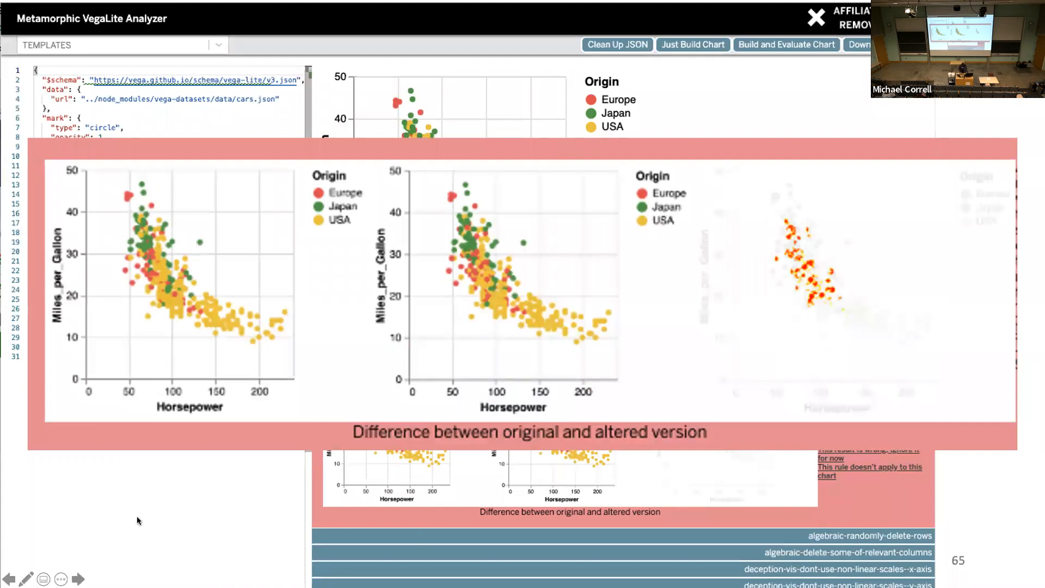